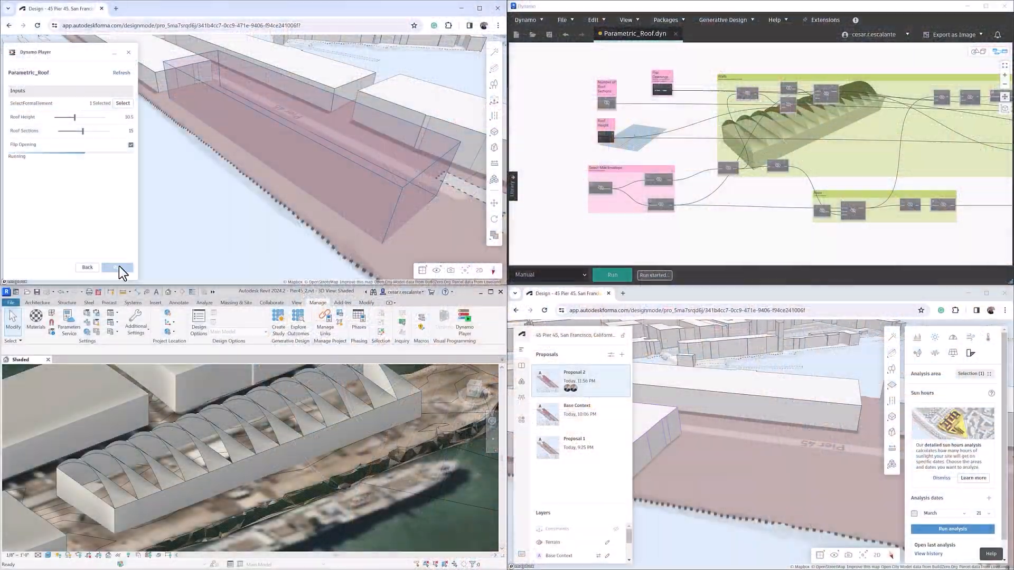
# Run the Parametric_Roof graph on the Pier 45 envelope to generate the arched roof.
pyautogui.click(117, 267)
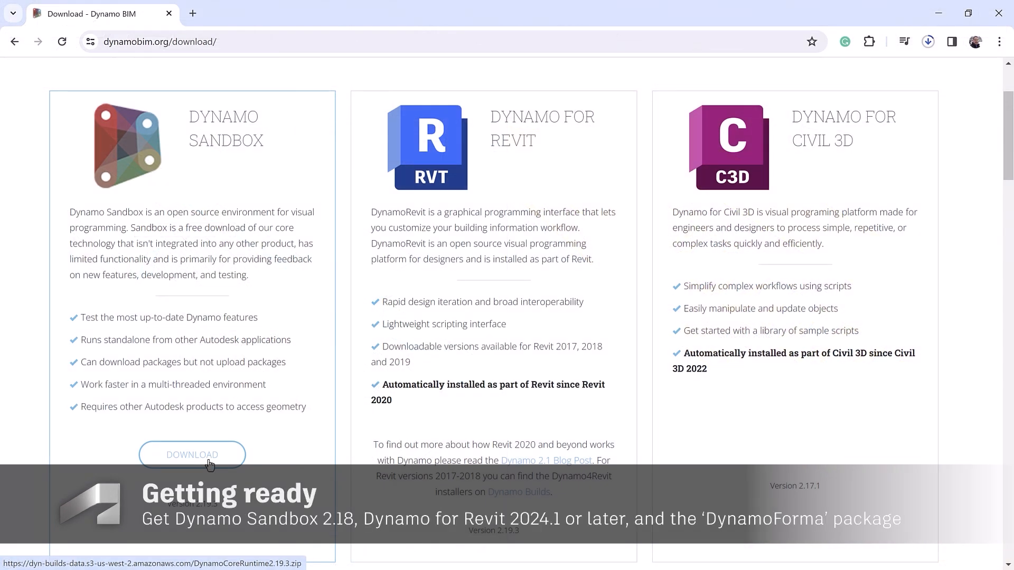
# Start the Dynamo Sandbox download from the Dynamo download page.
pyautogui.click(192, 454)
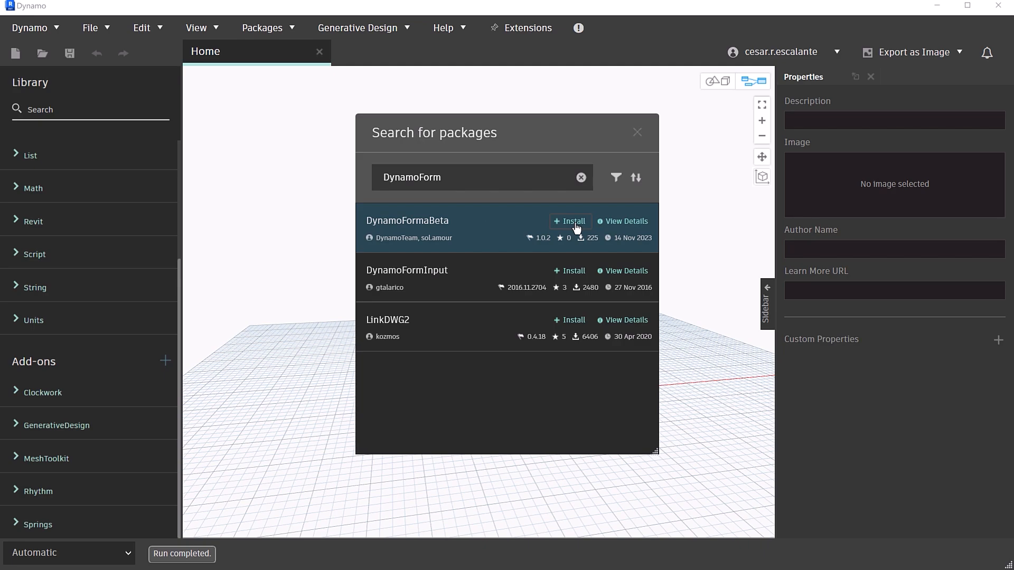
# Install the DynamoFormaBeta package and bring up the Parametric_Roof.dyn graph.
pyautogui.click(569, 221)
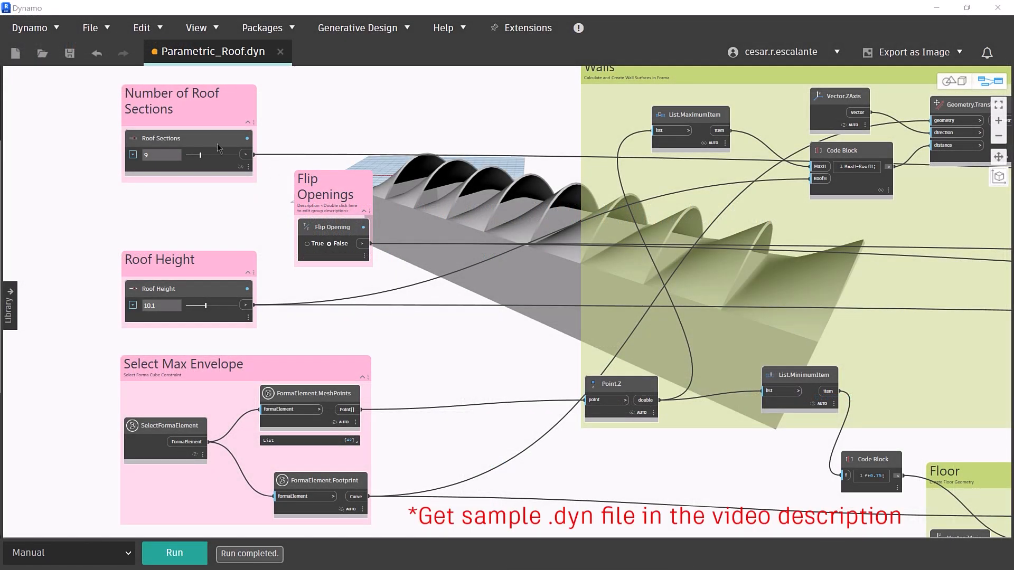
pyautogui.rightClick(165, 430)
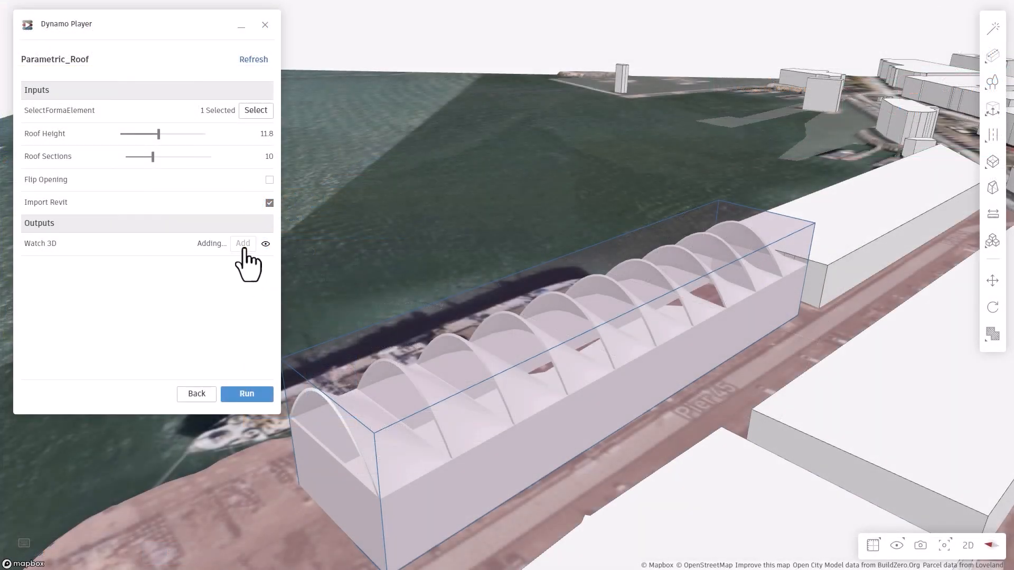
# Add the previewed arched roof geometry from Watch 3D to the site.
pyautogui.click(243, 244)
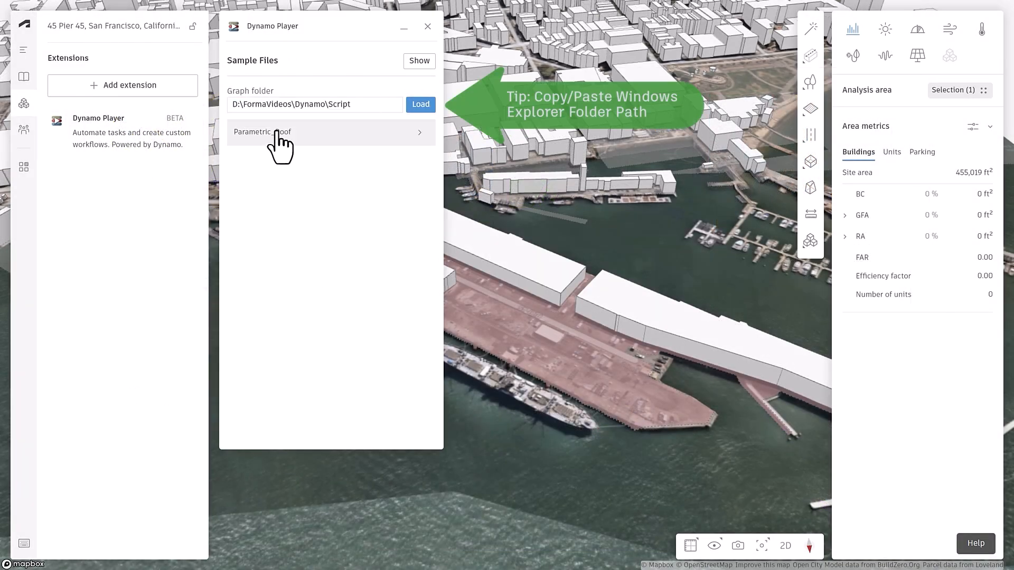
# Select the pier envelope volume as the input element for Parametric_Roof.
pyautogui.click(261, 132)
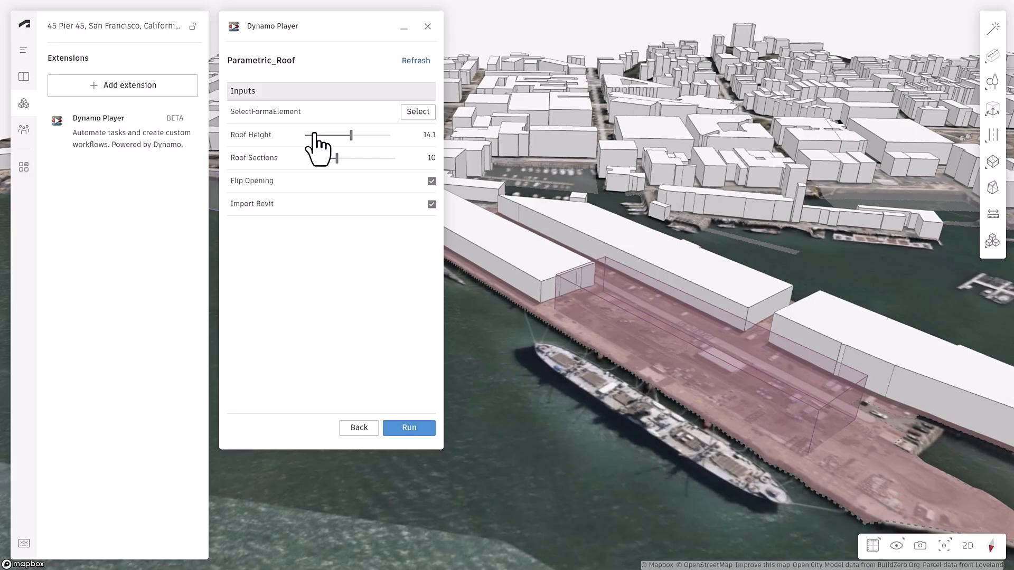
pyautogui.click(418, 111)
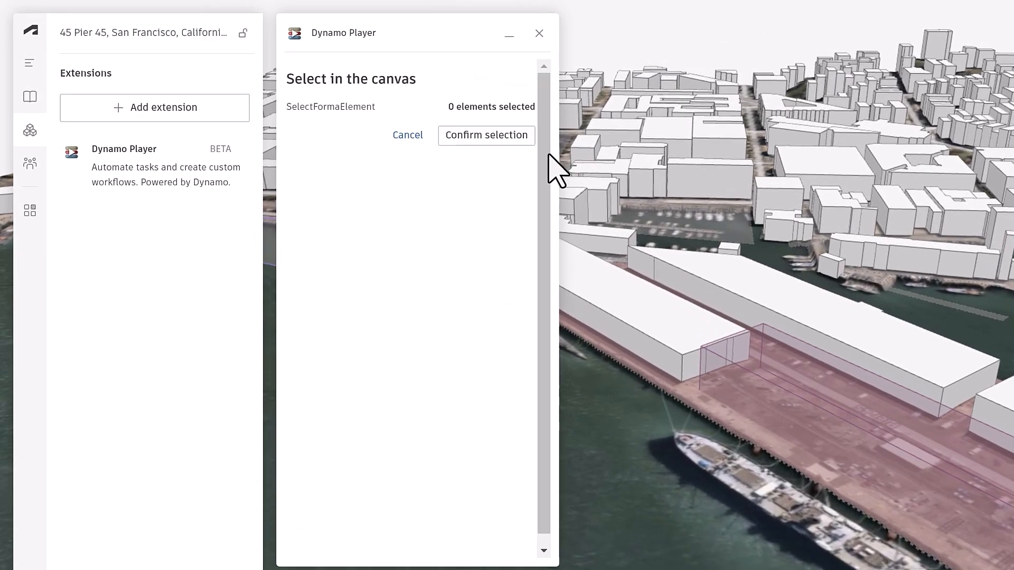
pyautogui.click(871, 402)
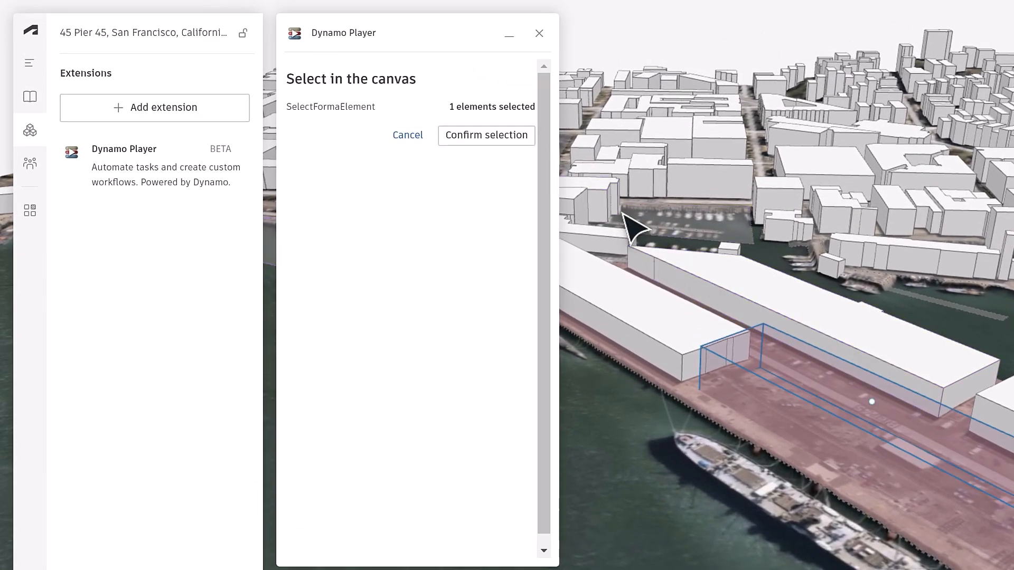
pyautogui.click(486, 135)
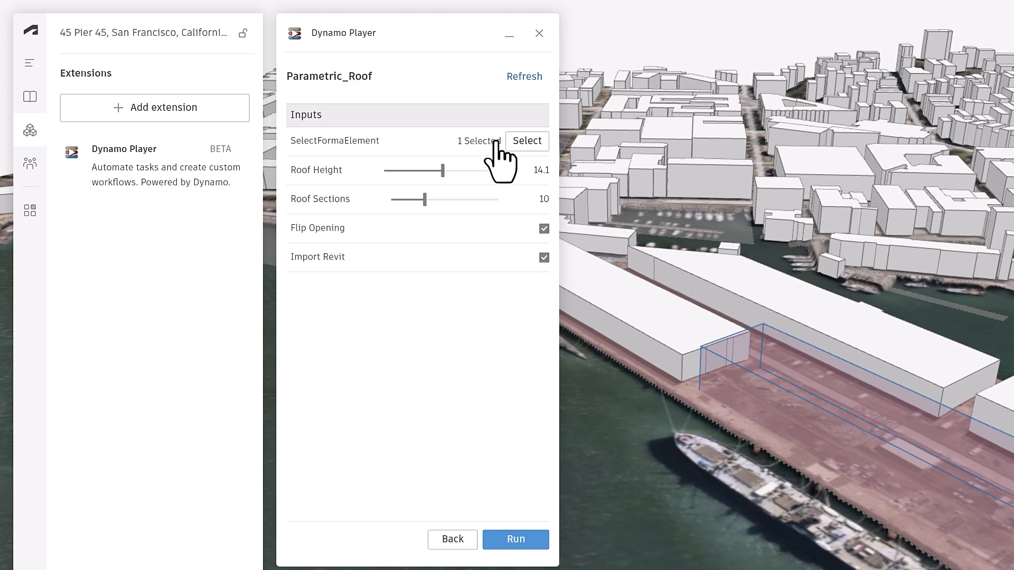
# Run the roof with 7 sections, then rerun it with Flip Opening turned off.
pyautogui.moveTo(427, 200); pyautogui.dragTo(421, 200)
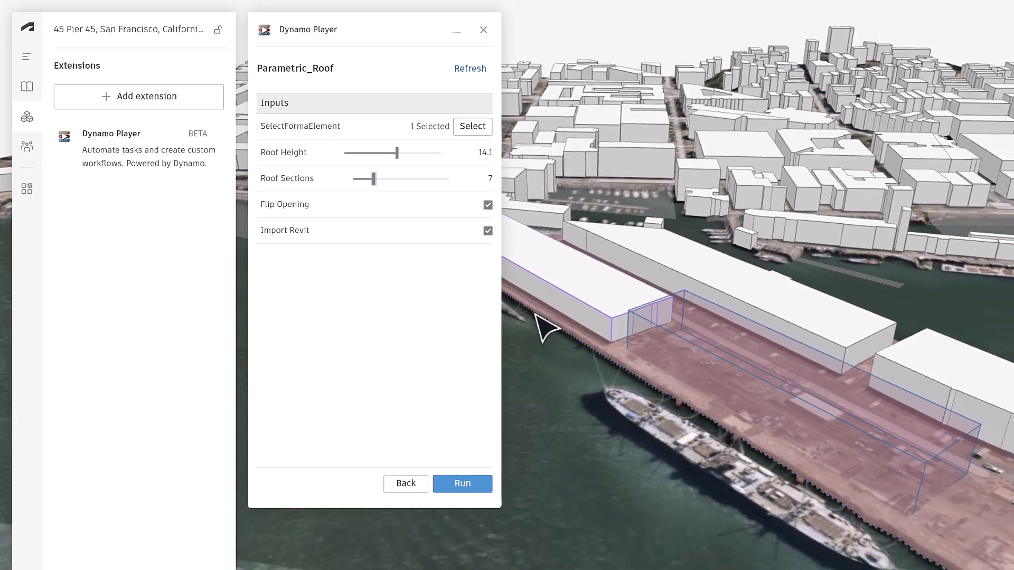
pyautogui.click(462, 484)
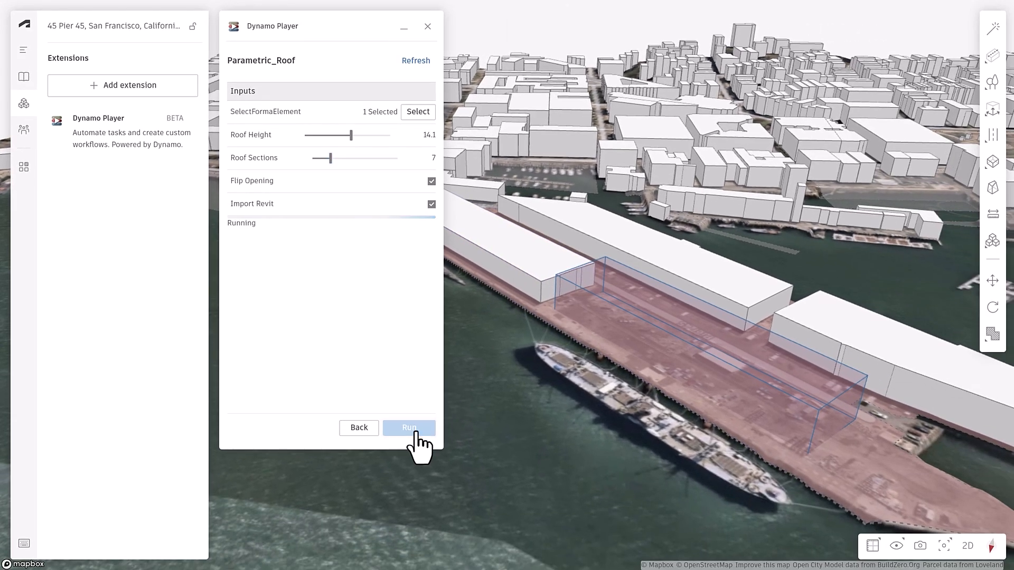
pyautogui.click(408, 428)
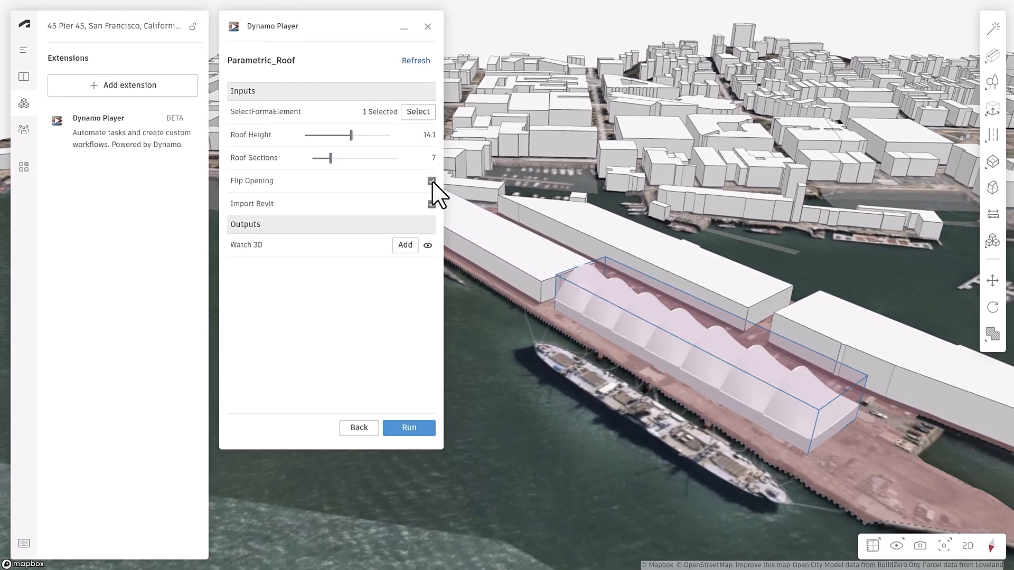
pyautogui.click(409, 428)
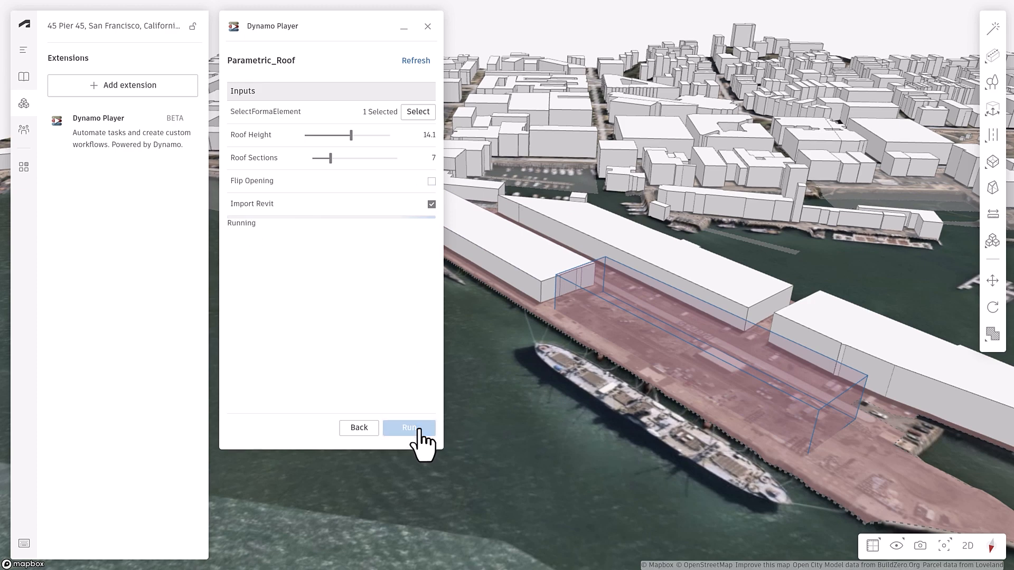
pyautogui.click(409, 428)
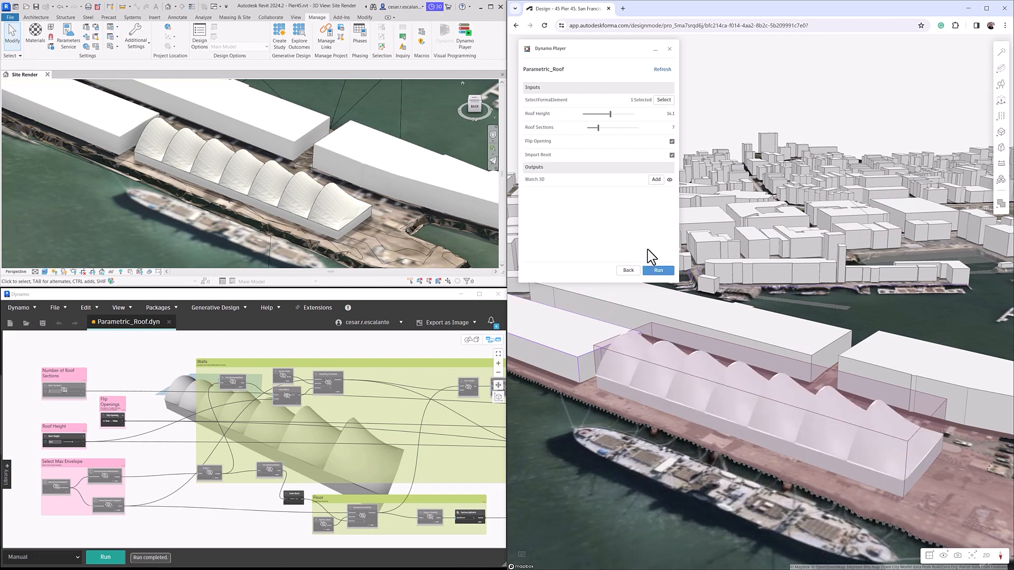
# Rerun the roof with 10 sections, height 12.3 and flipped openings, updating Revit alongside.
pyautogui.click(658, 270)
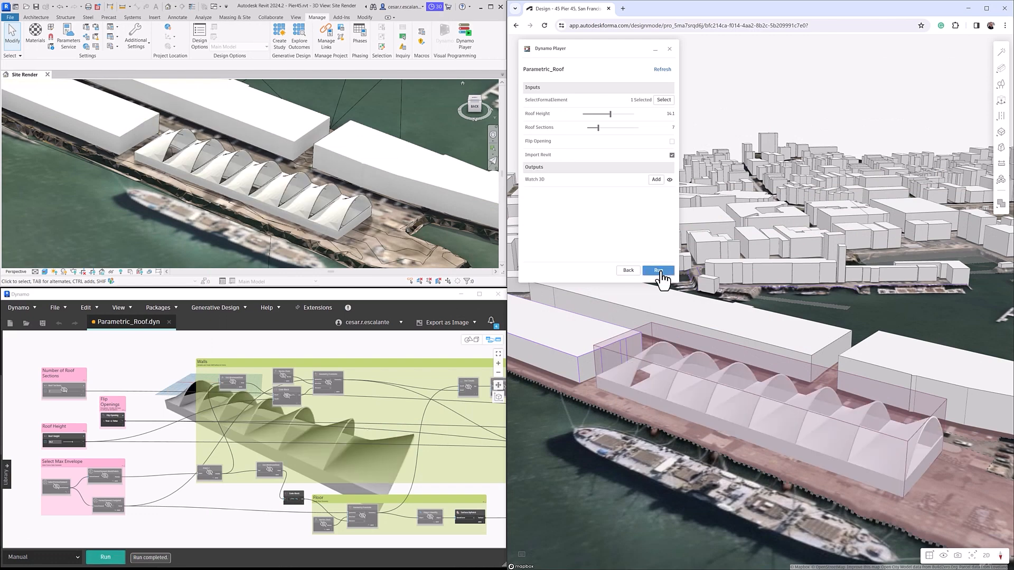
pyautogui.click(658, 270)
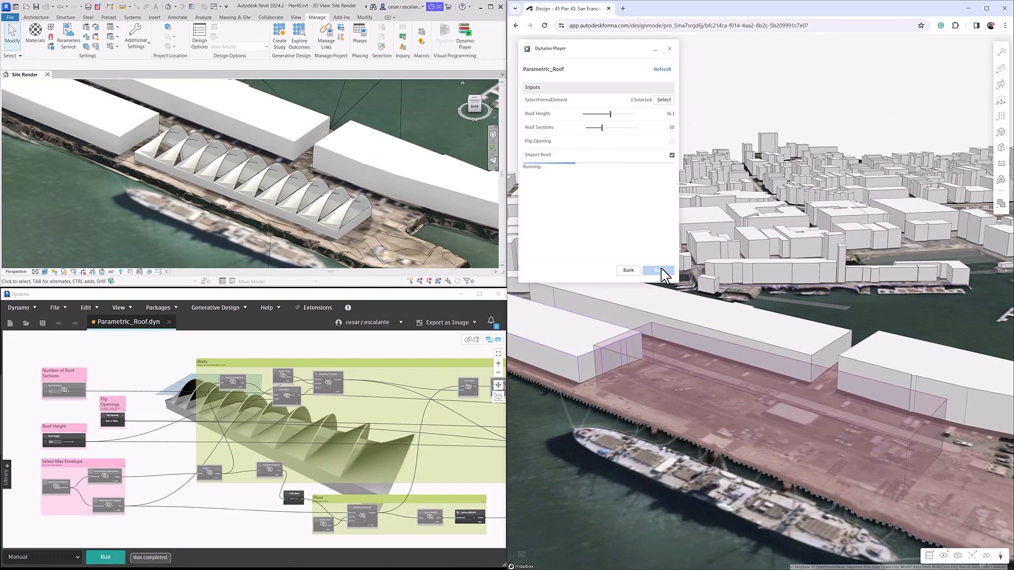
pyautogui.click(658, 271)
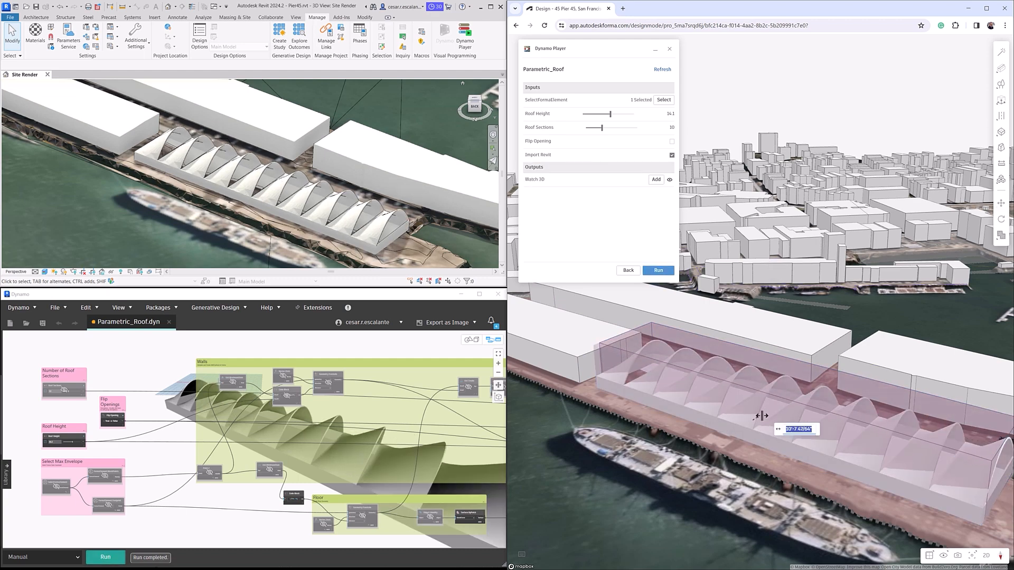
pyautogui.click(658, 270)
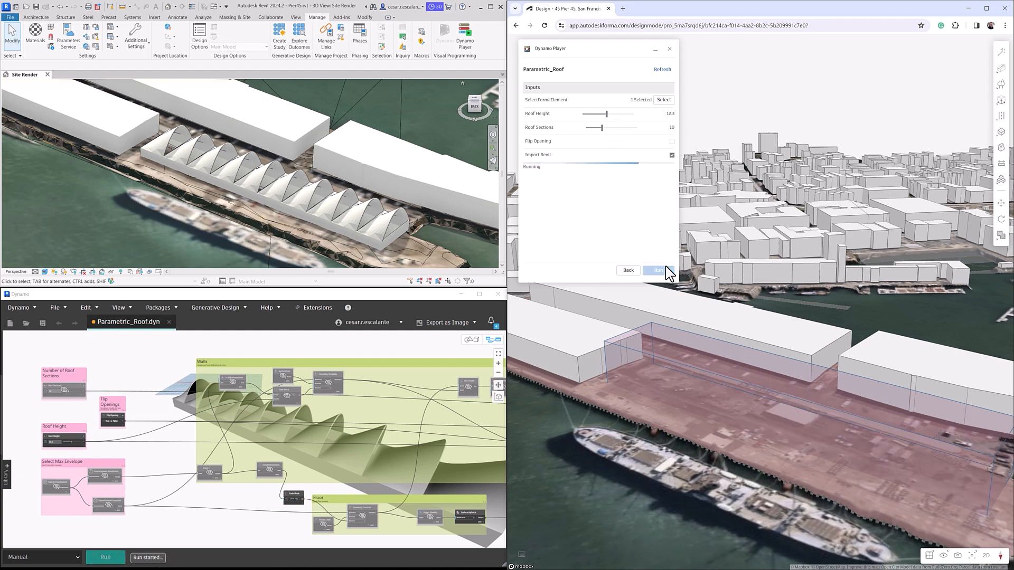
pyautogui.click(672, 141)
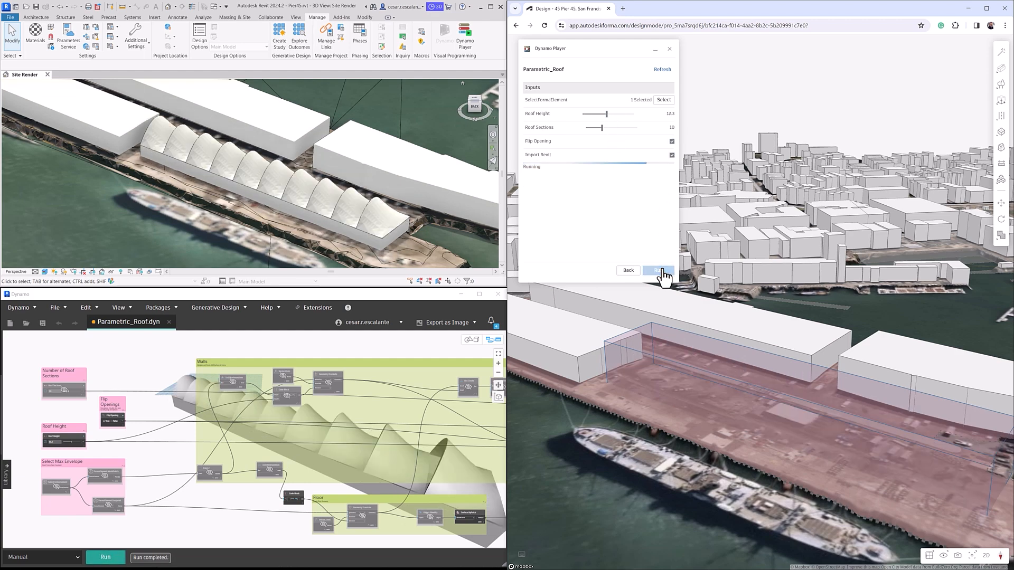
pyautogui.click(658, 270)
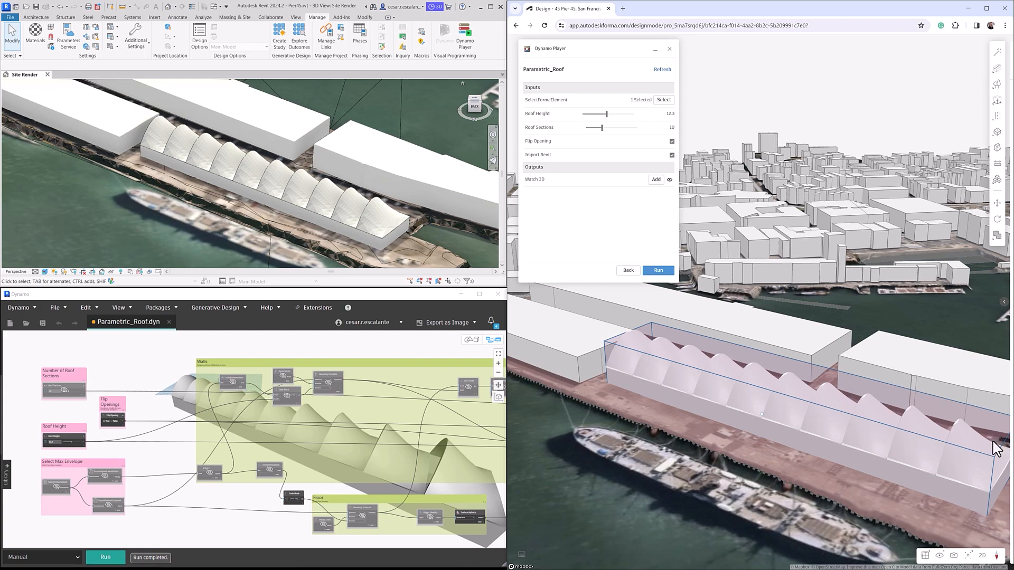
pyautogui.click(658, 270)
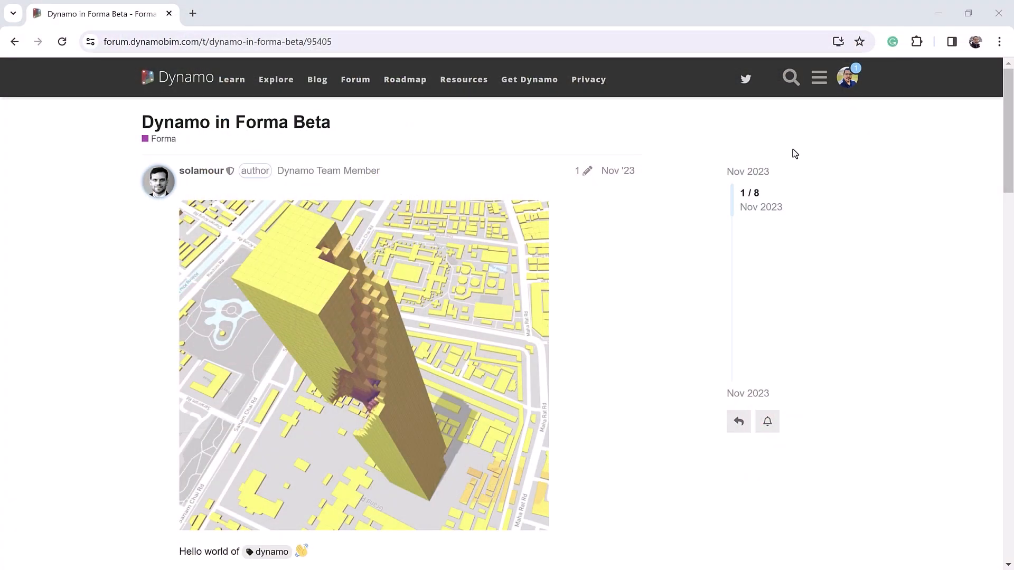
# Scroll through the Dynamo in Forma Beta thread replies and query the help assistant about hubs and members.
pyautogui.scroll(-3)
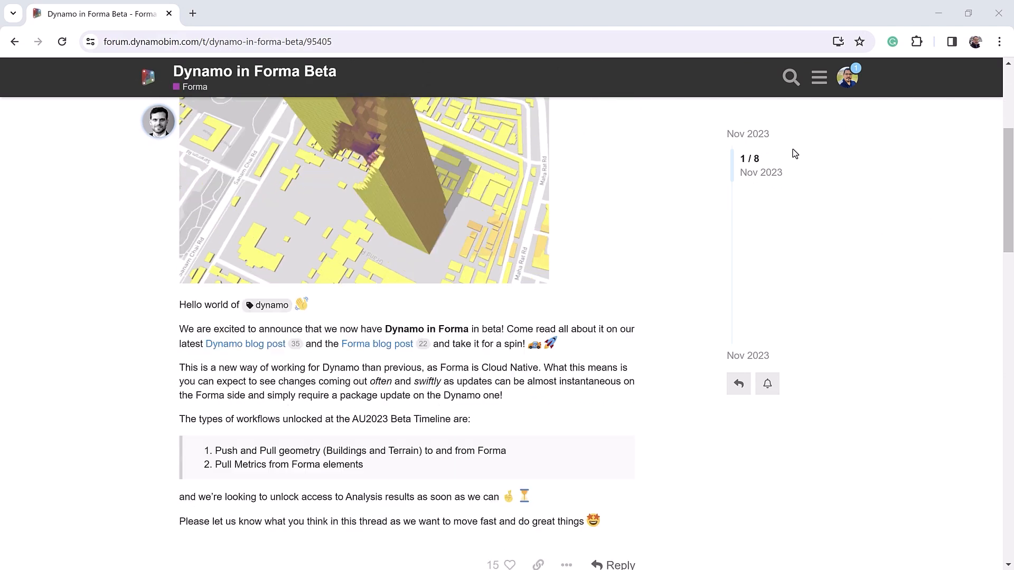
pyautogui.scroll(-3)
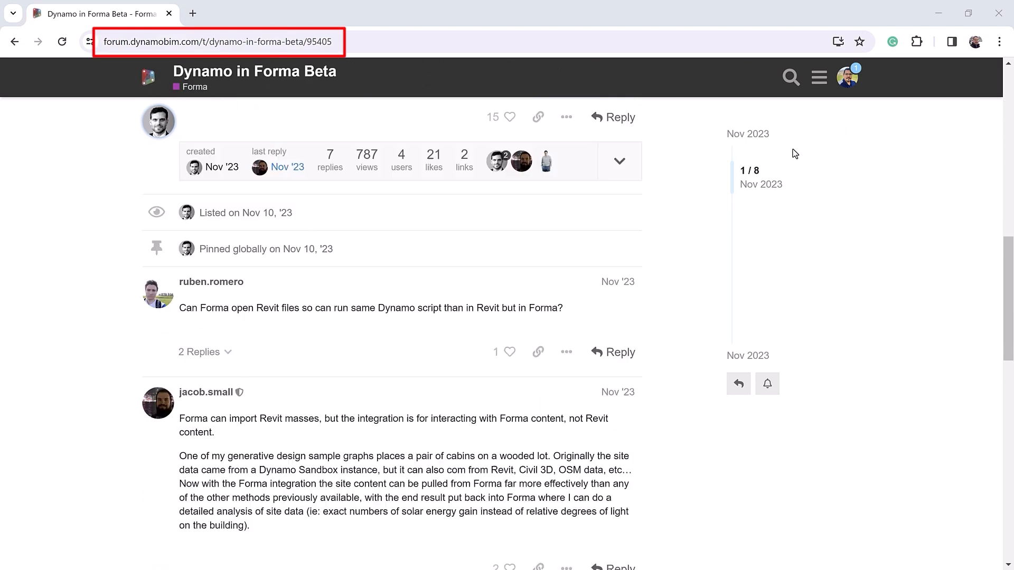
pyautogui.click(975, 542)
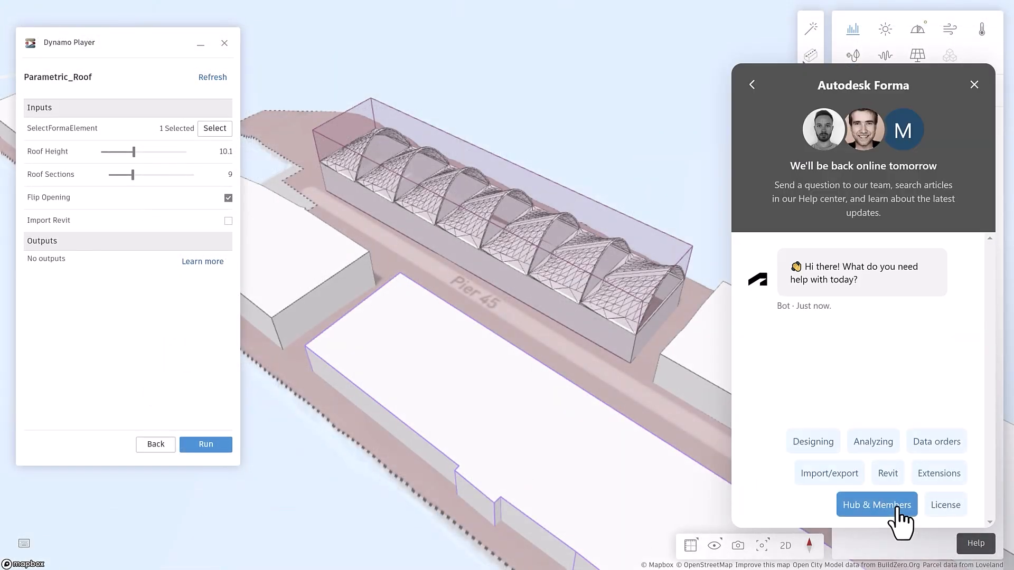
pyautogui.click(937, 473)
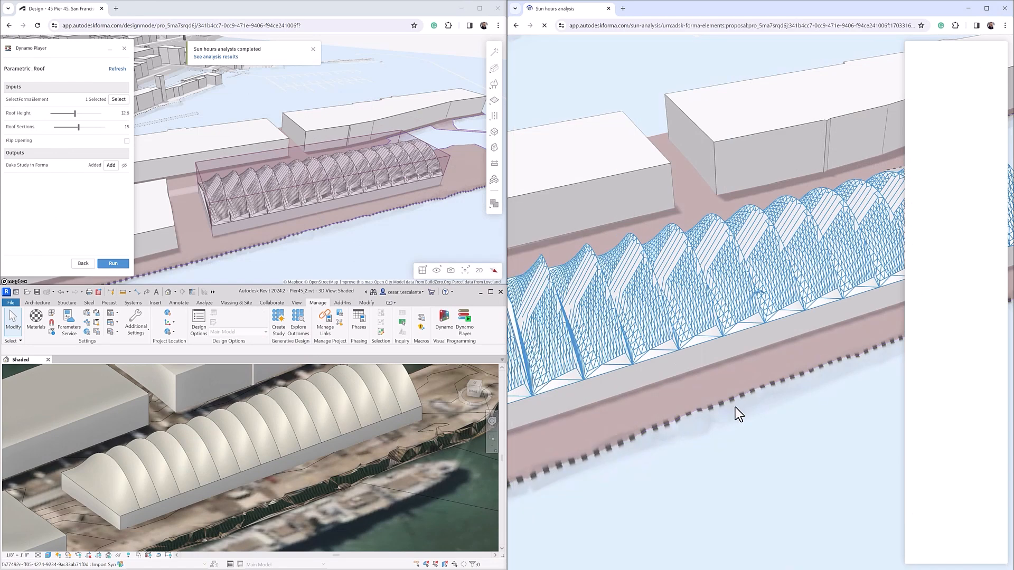
# View the sun hours results, then switch the wind analysis to direction streamlines.
pyautogui.click(216, 57)
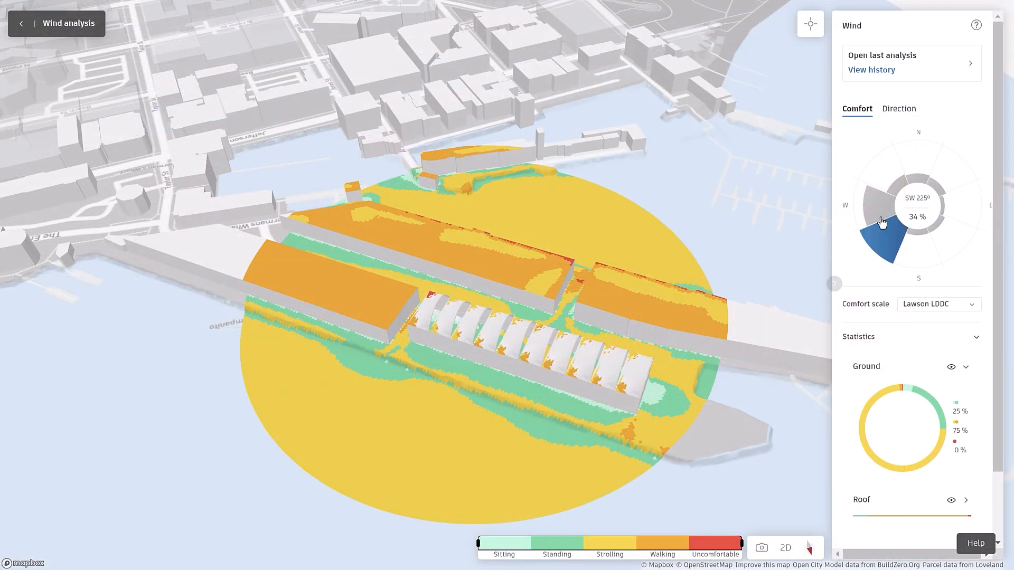
pyautogui.click(897, 109)
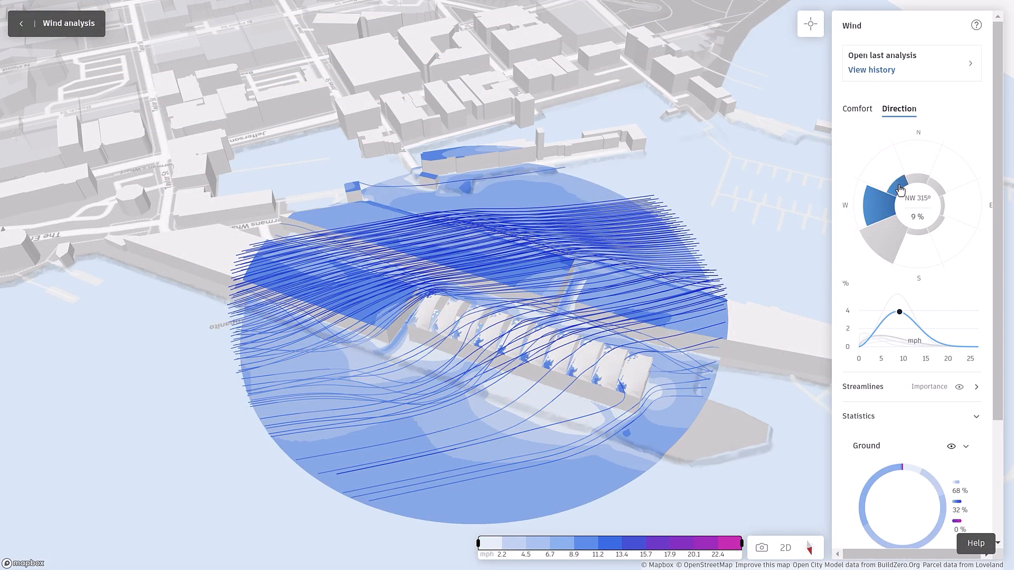